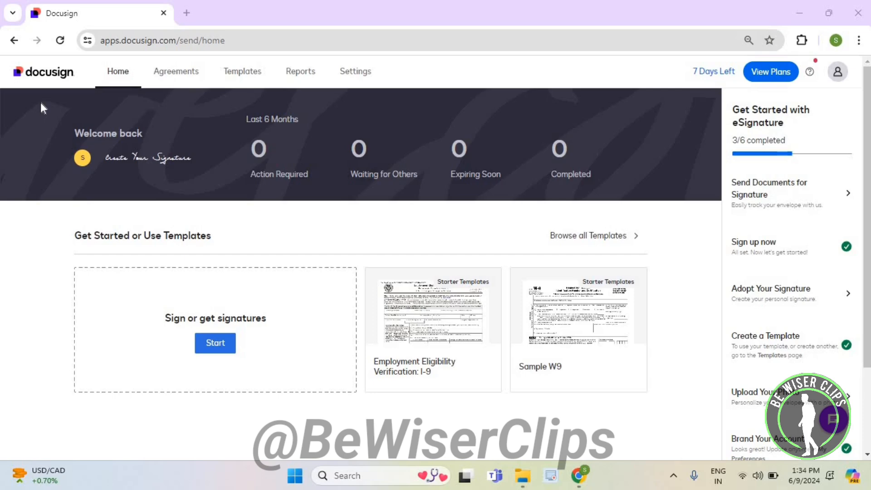
mouse_move(312, 67)
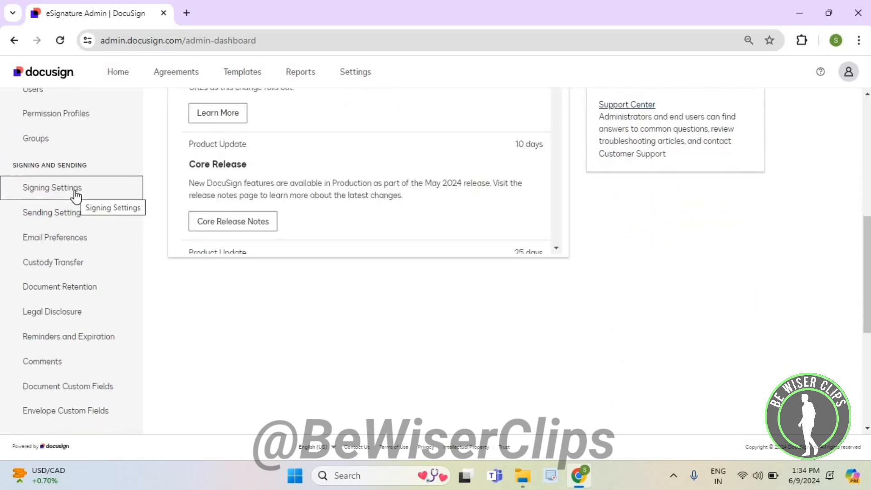
Open Signing Settings and review its delegation, formatting, signature and envelope delivery options.
left_click(52, 187)
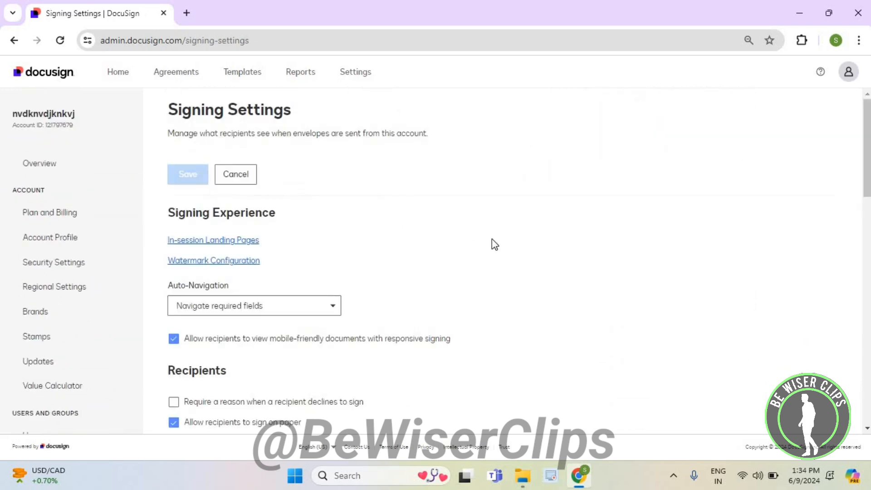
scroll("down", 3)
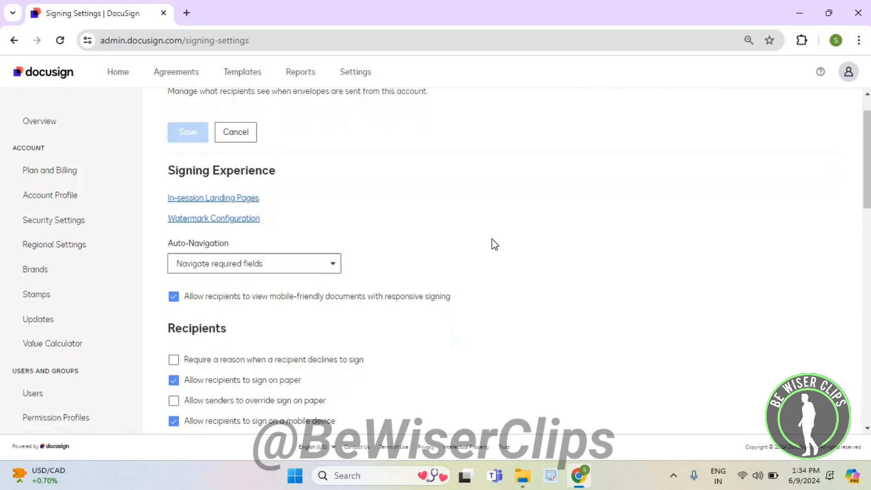
scroll("down", 3)
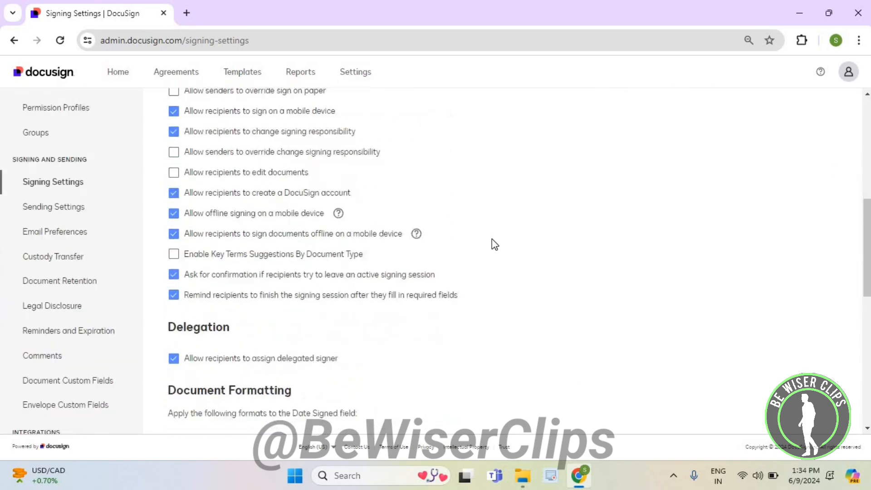
scroll("down", 3)
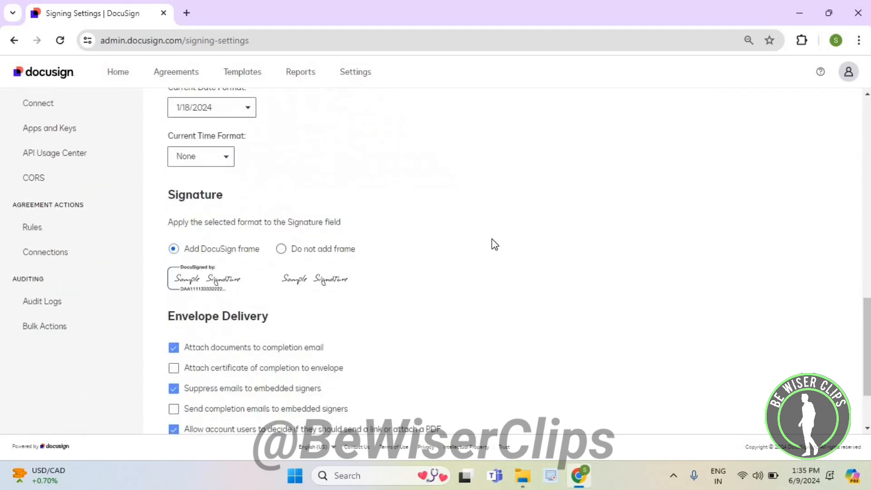
scroll("down", 3)
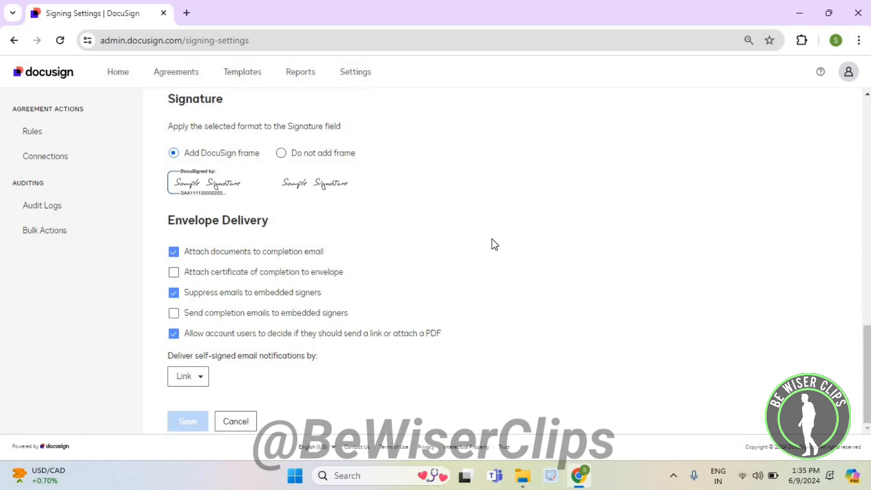
scroll("up", 3)
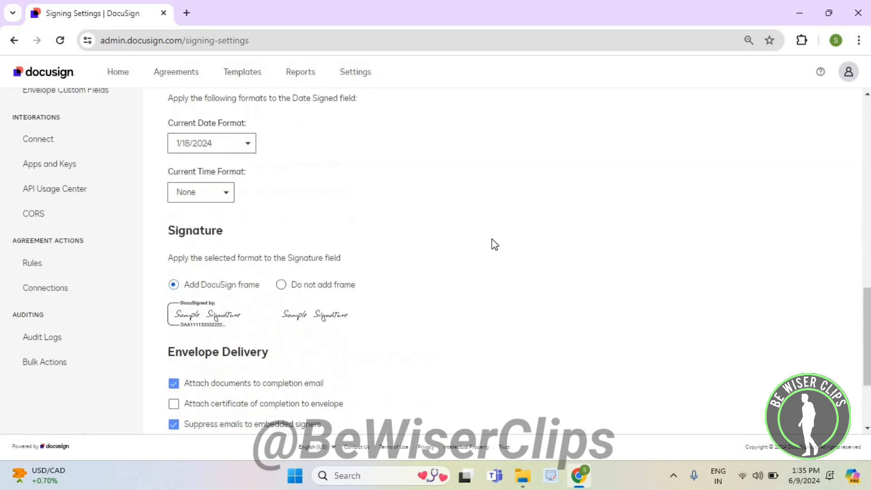
scroll("up", 3)
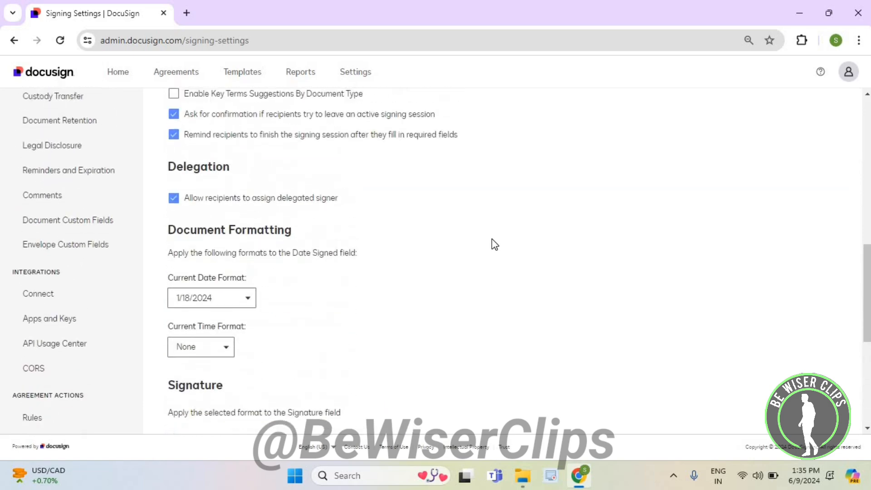
scroll("up", 3)
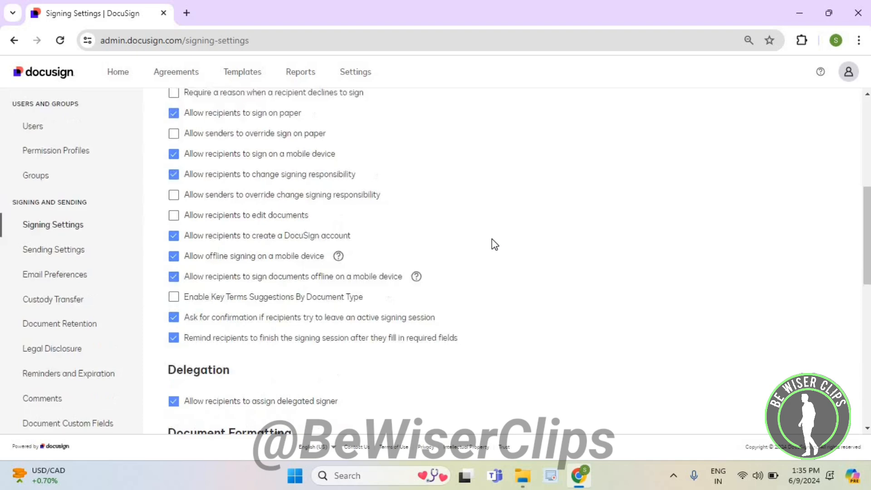
scroll("up", 3)
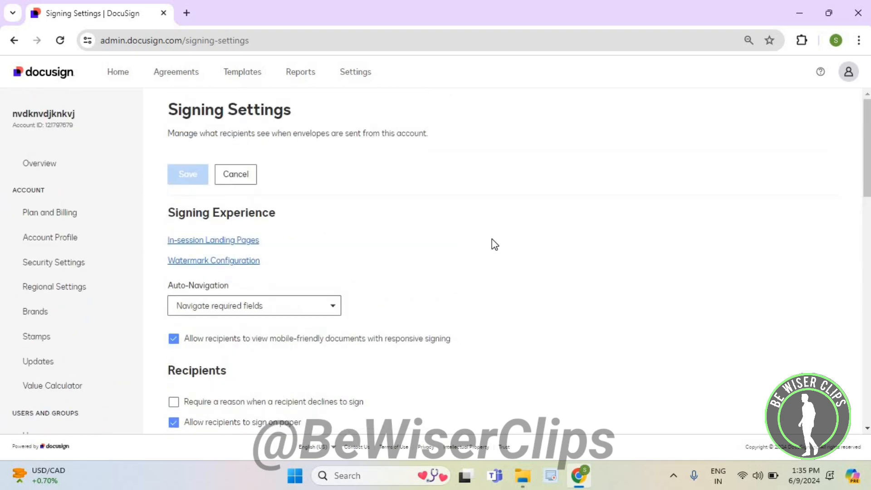